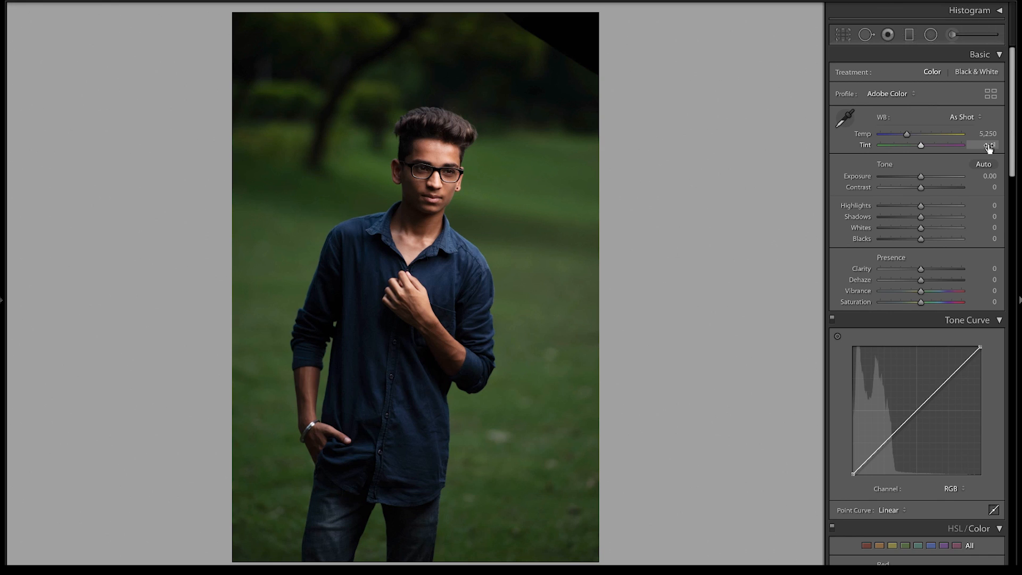
pyautogui.scroll(-3)
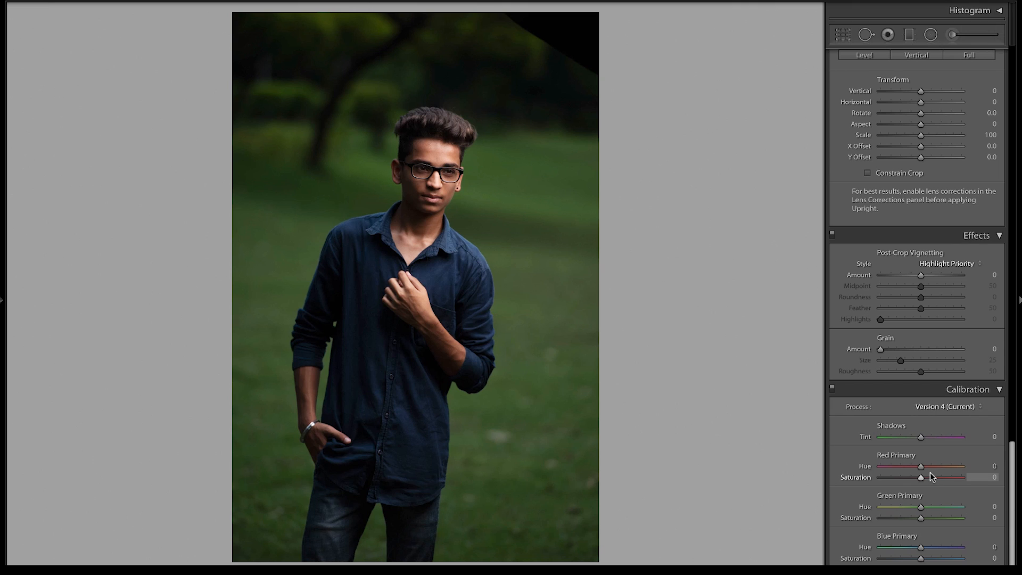
pyautogui.moveTo(921, 466)
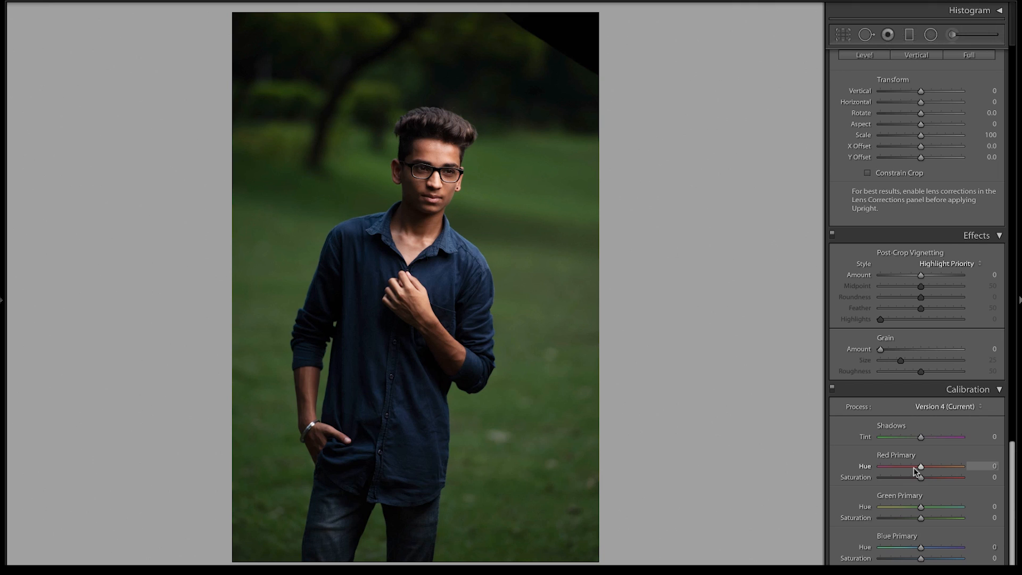
pyautogui.moveTo(909, 484)
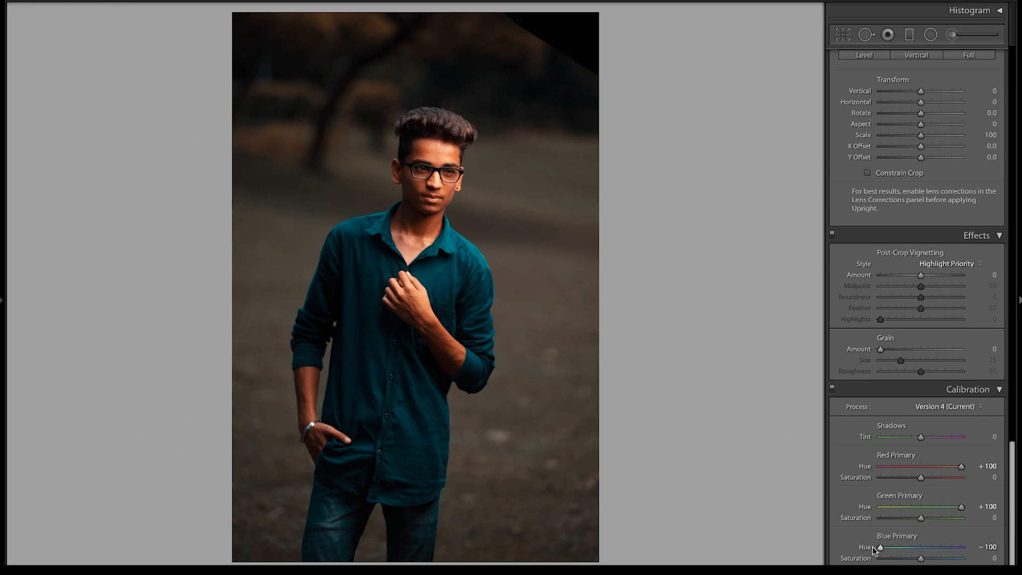
pyautogui.moveTo(984, 538)
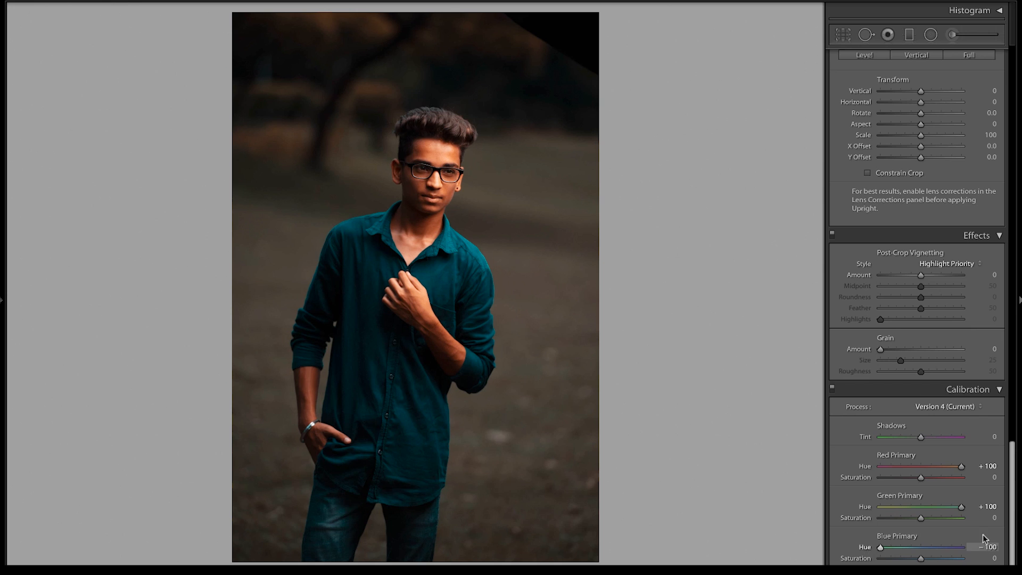
pyautogui.scroll(3)
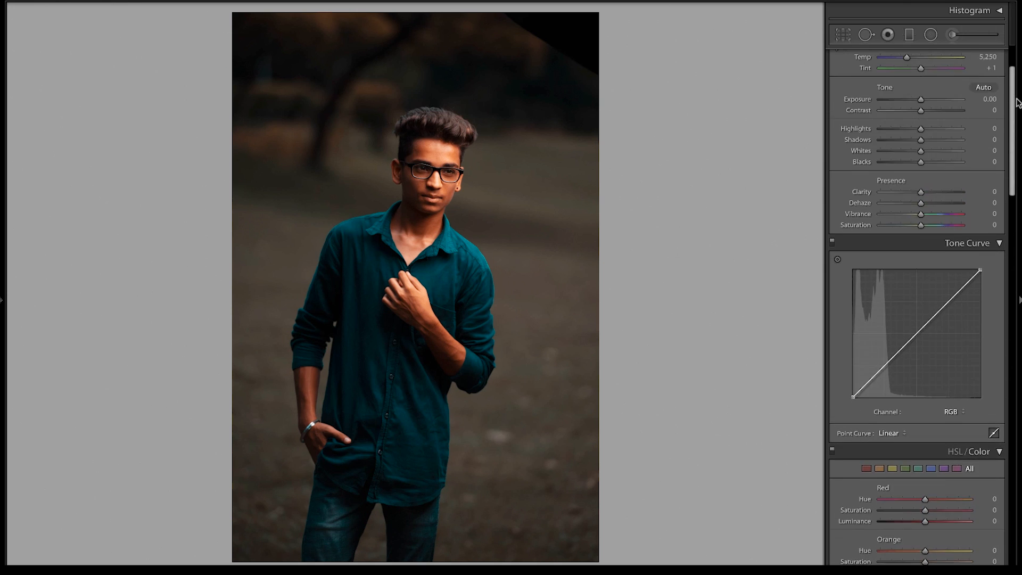
pyautogui.scroll(3)
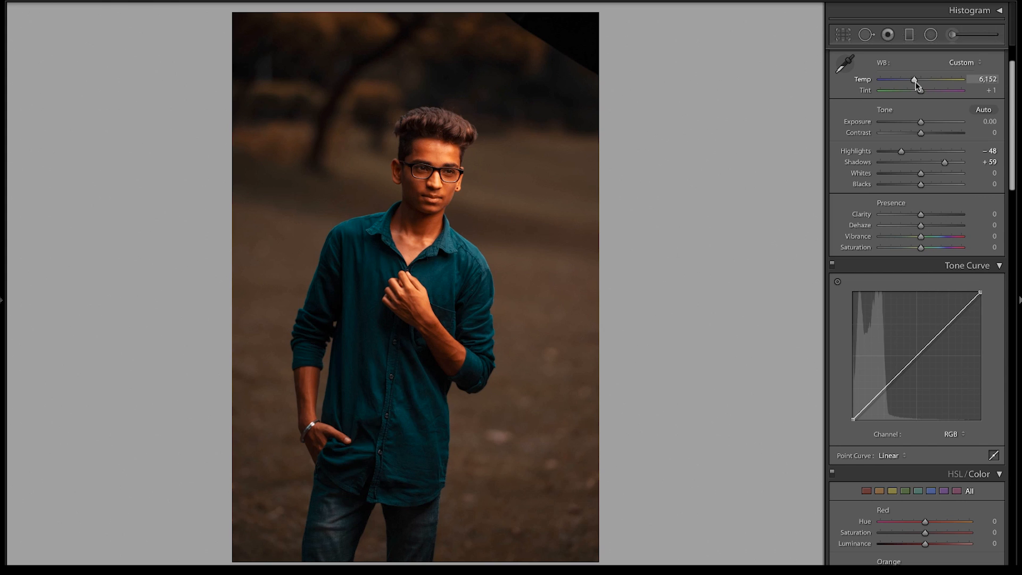
pyautogui.scroll(-3)
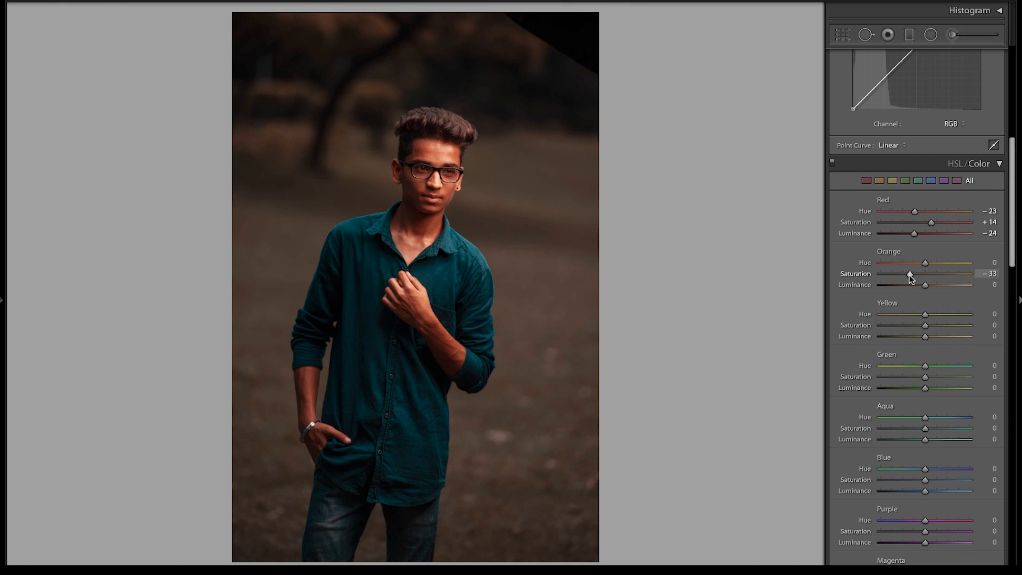
pyautogui.scroll(-3)
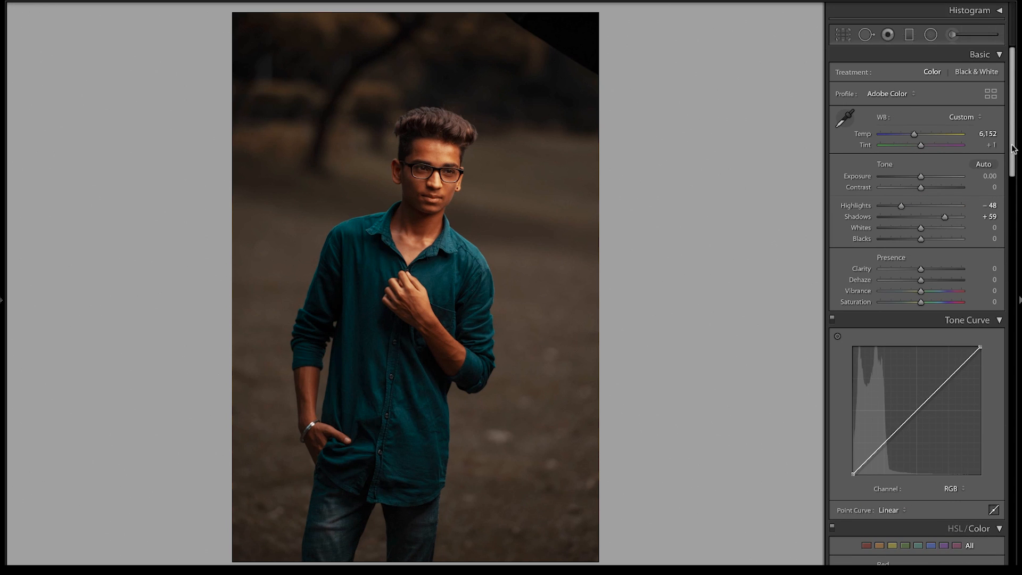
pyautogui.scroll(-3)
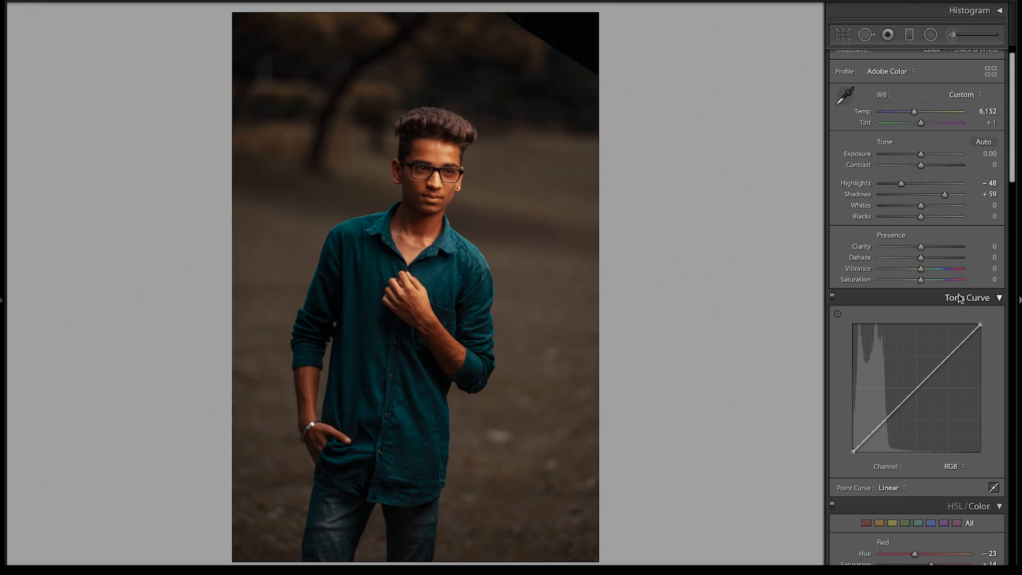